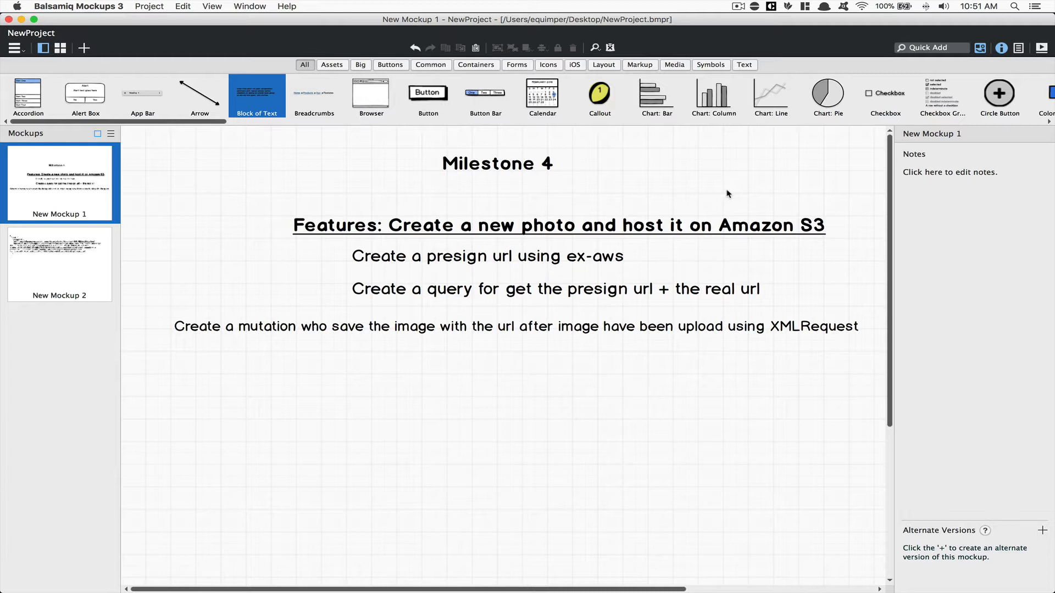
{"action": "mouse_move", "coordinate": [608, 265]}
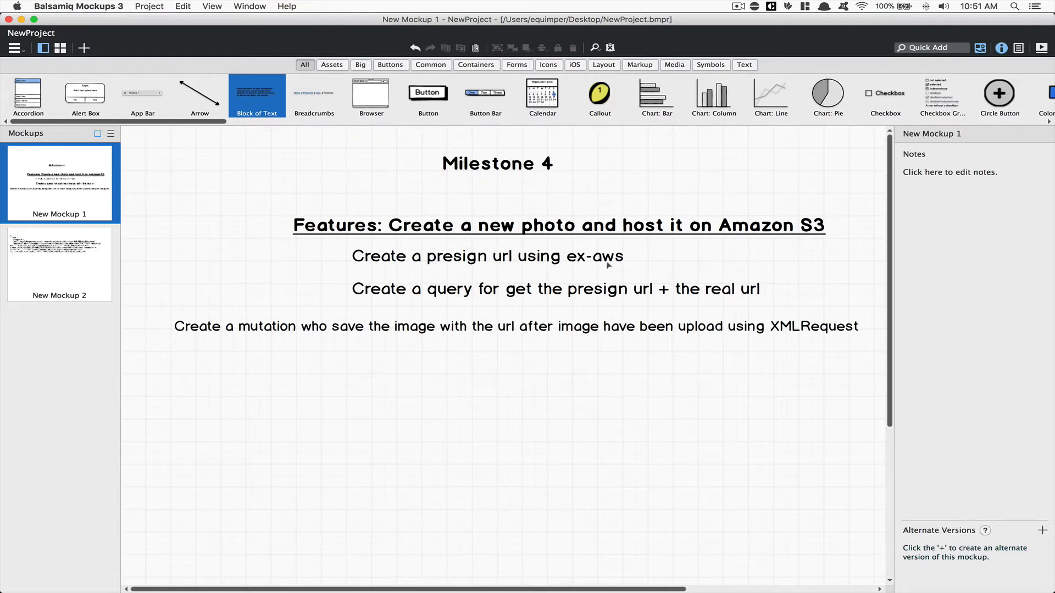
{"action": "mouse_move", "coordinate": [680, 254]}
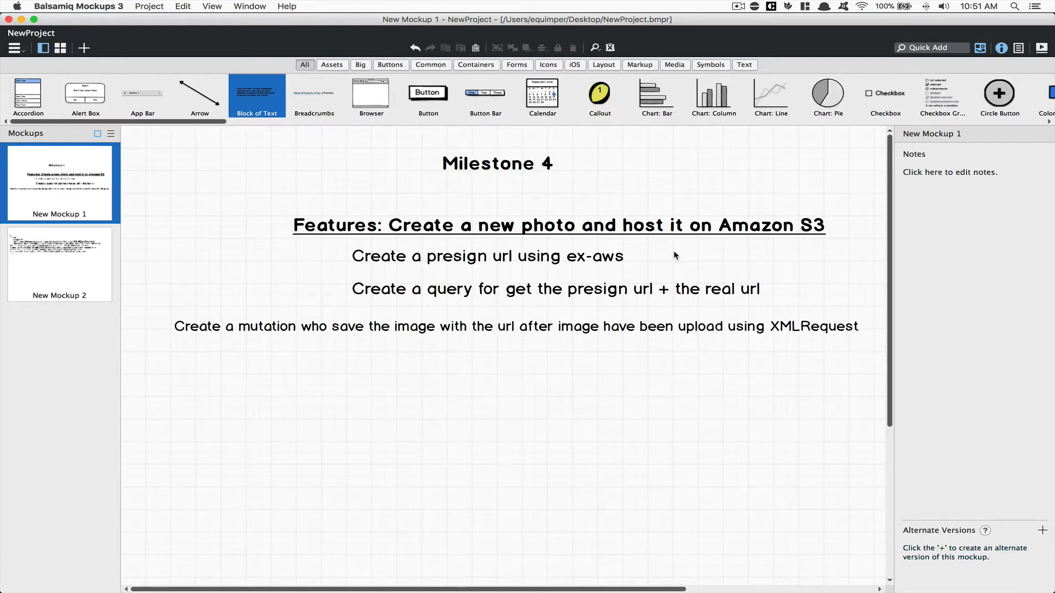
{"action": "mouse_move", "coordinate": [622, 268]}
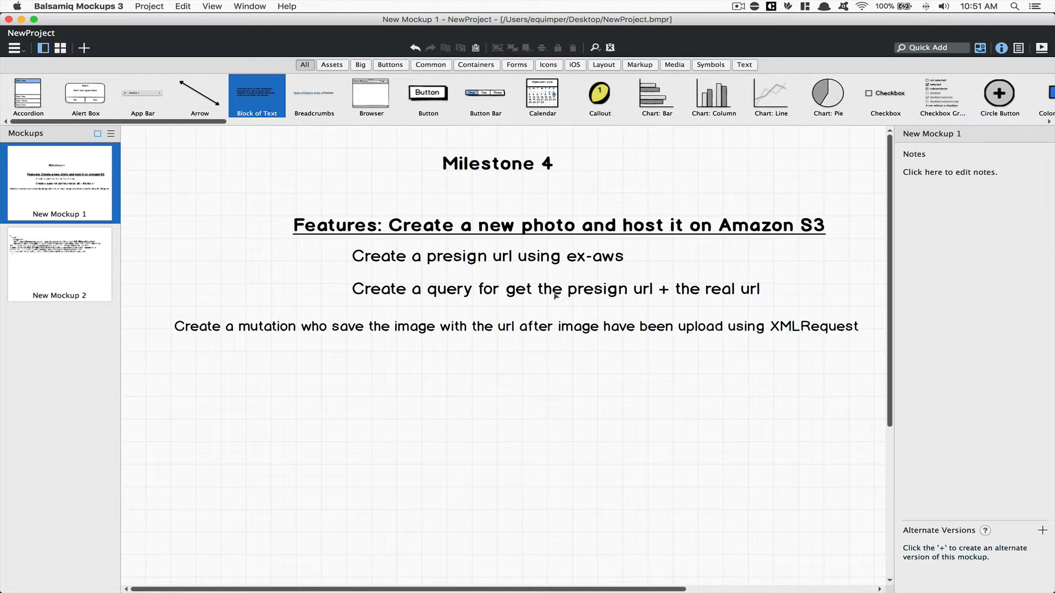
{"action": "mouse_move", "coordinate": [665, 289]}
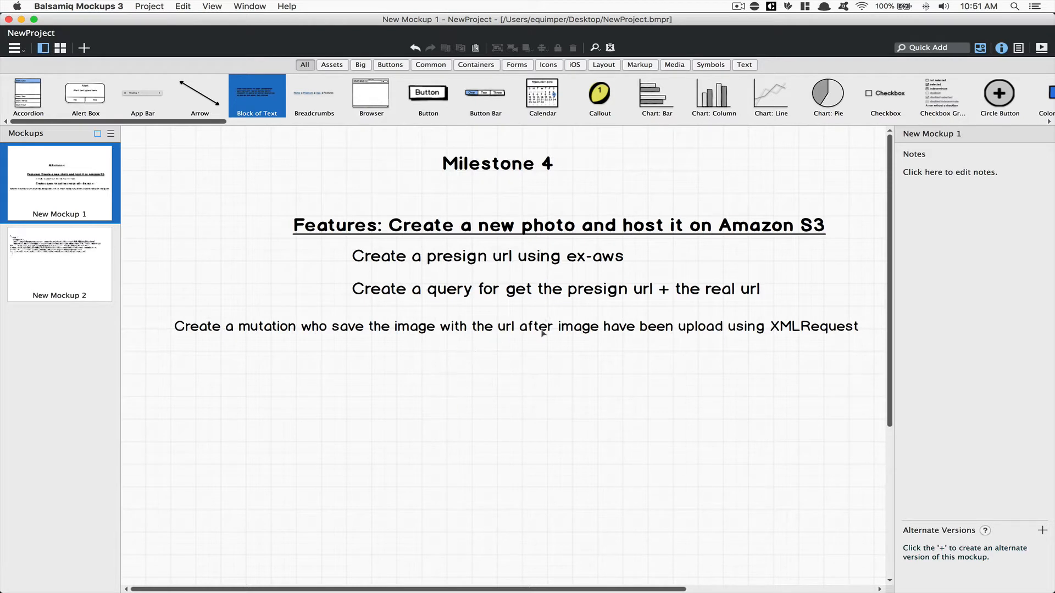
{"action": "mouse_move", "coordinate": [566, 339]}
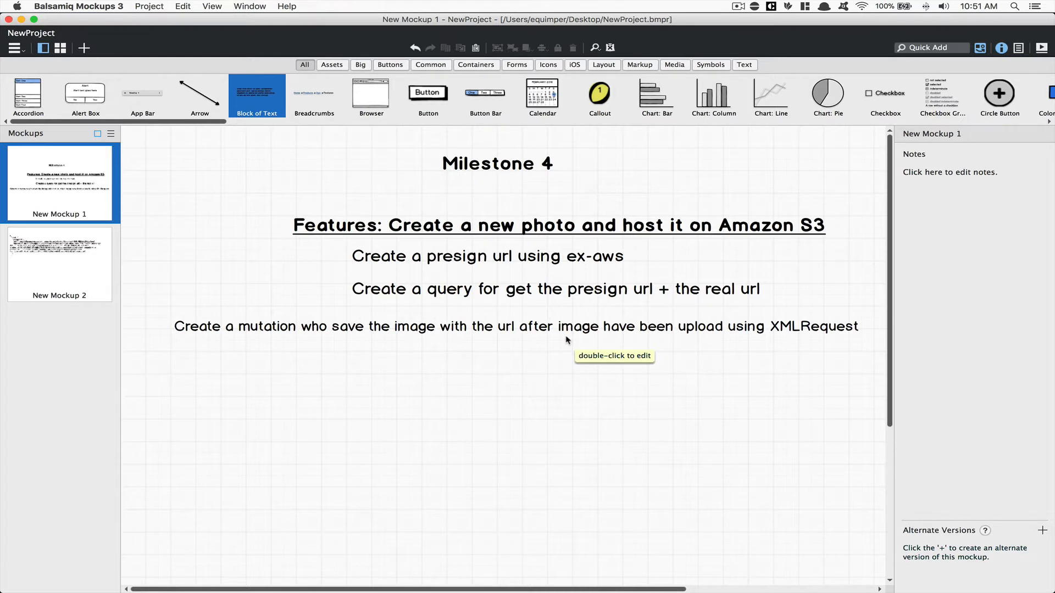
{"action": "mouse_move", "coordinate": [760, 337]}
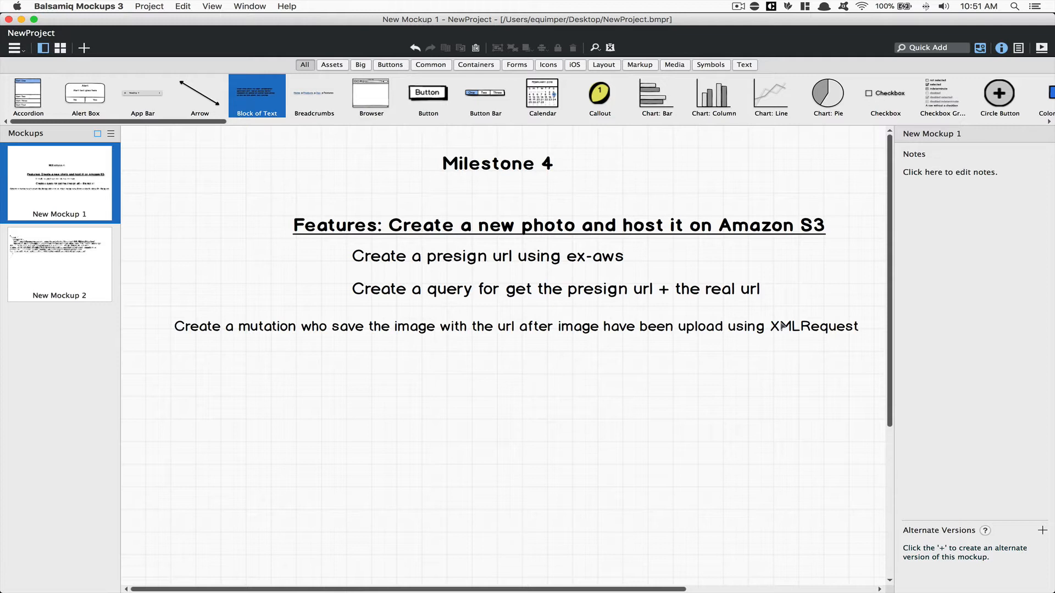
{"action": "mouse_move", "coordinate": [776, 326]}
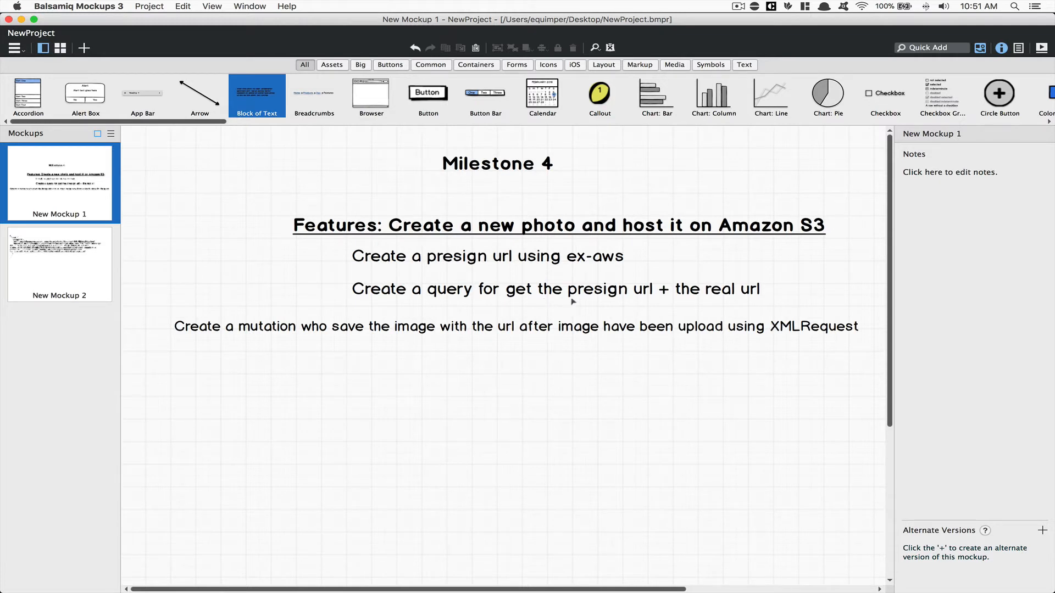
{"action": "mouse_move", "coordinate": [575, 303]}
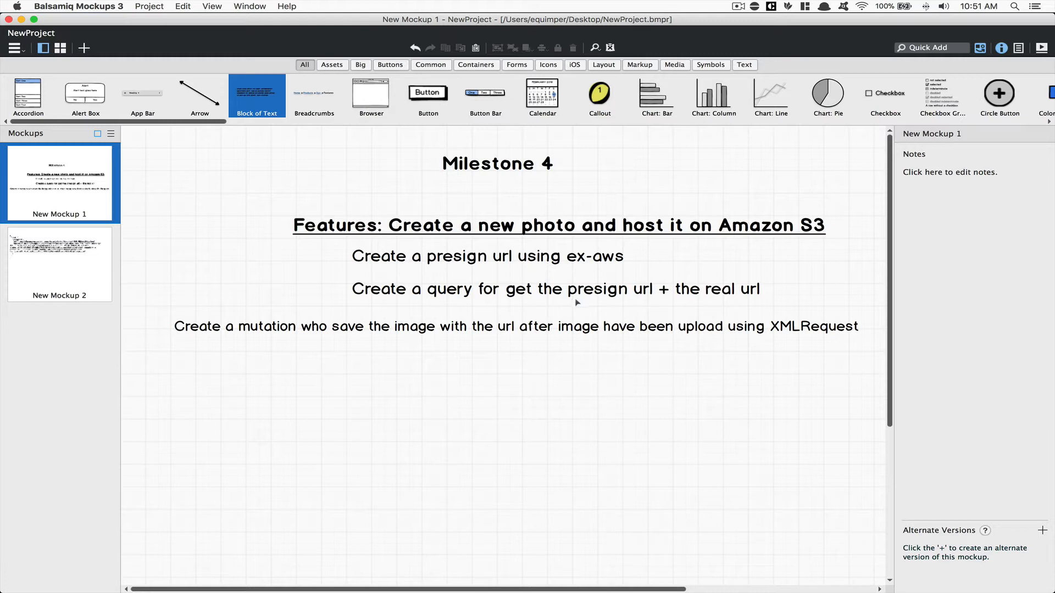
{"action": "mouse_move", "coordinate": [577, 303]}
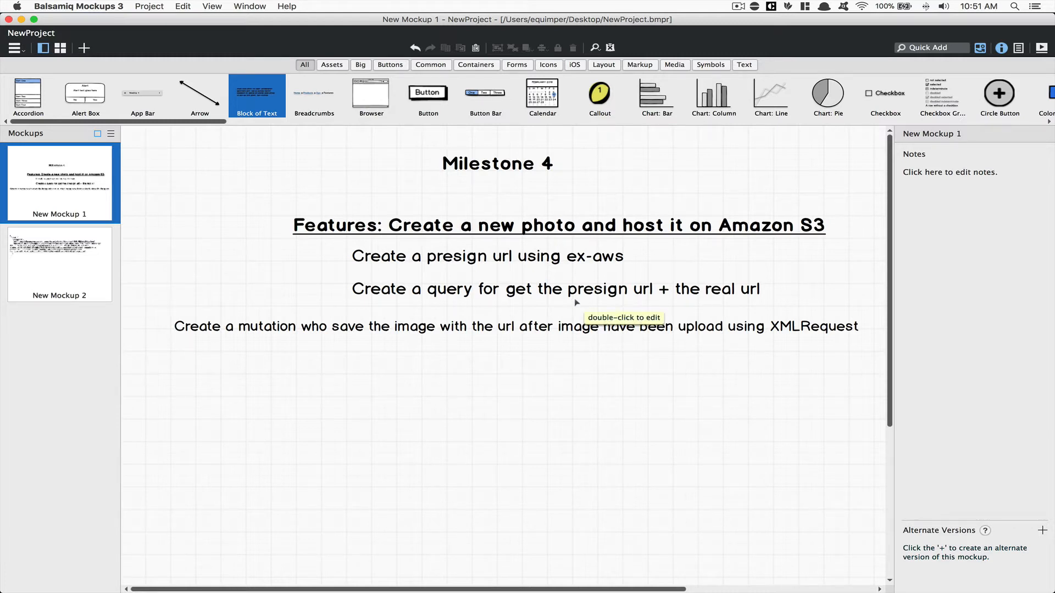
{"action": "mouse_move", "coordinate": [564, 341]}
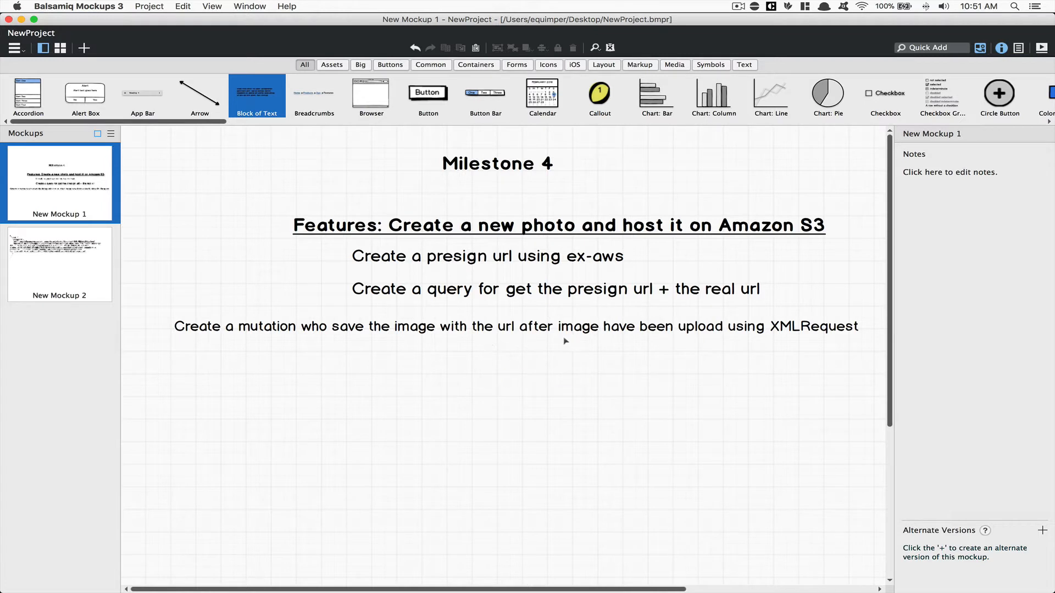
{"action": "mouse_move", "coordinate": [633, 313]}
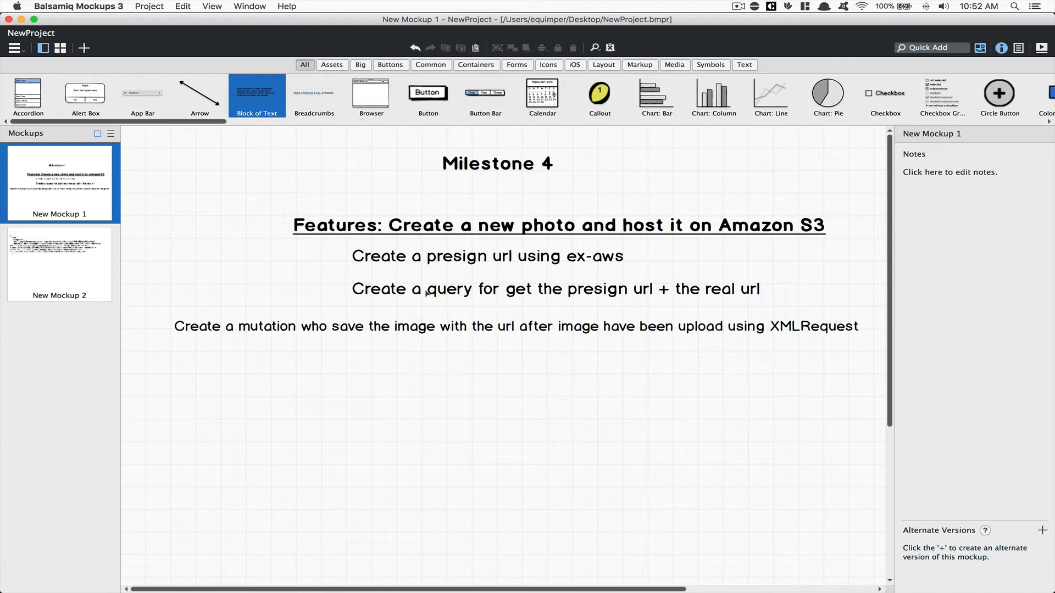
{"action": "mouse_move", "coordinate": [429, 239]}
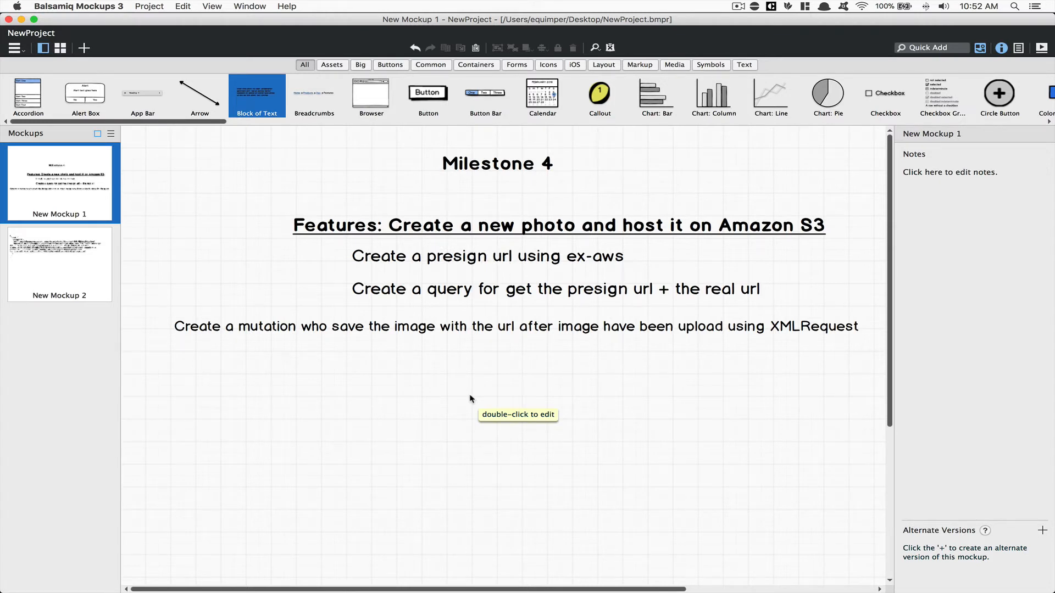
{"action": "mouse_move", "coordinate": [492, 432]}
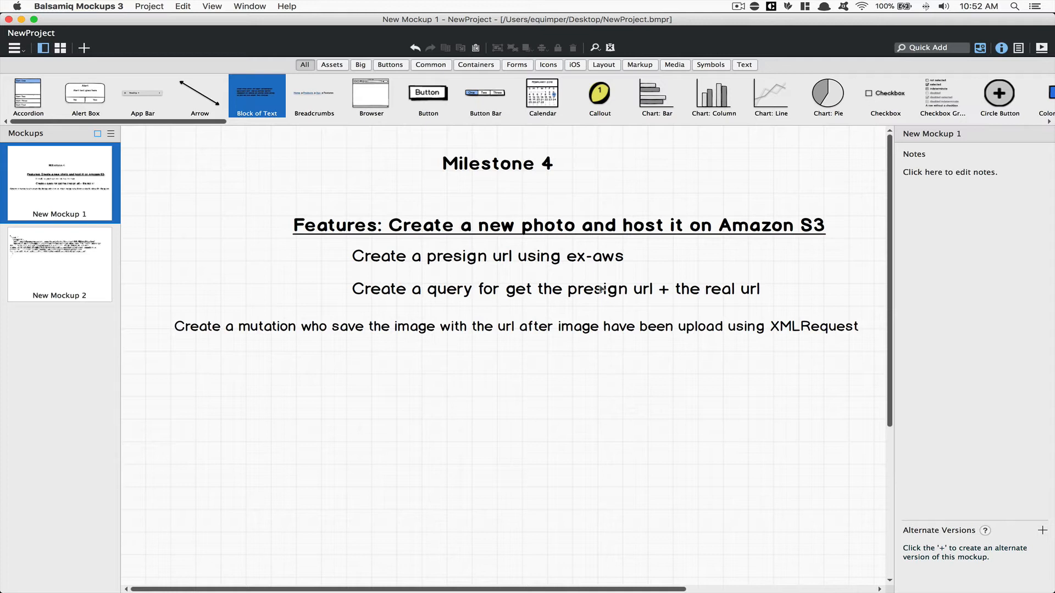
{"action": "mouse_move", "coordinate": [611, 294]}
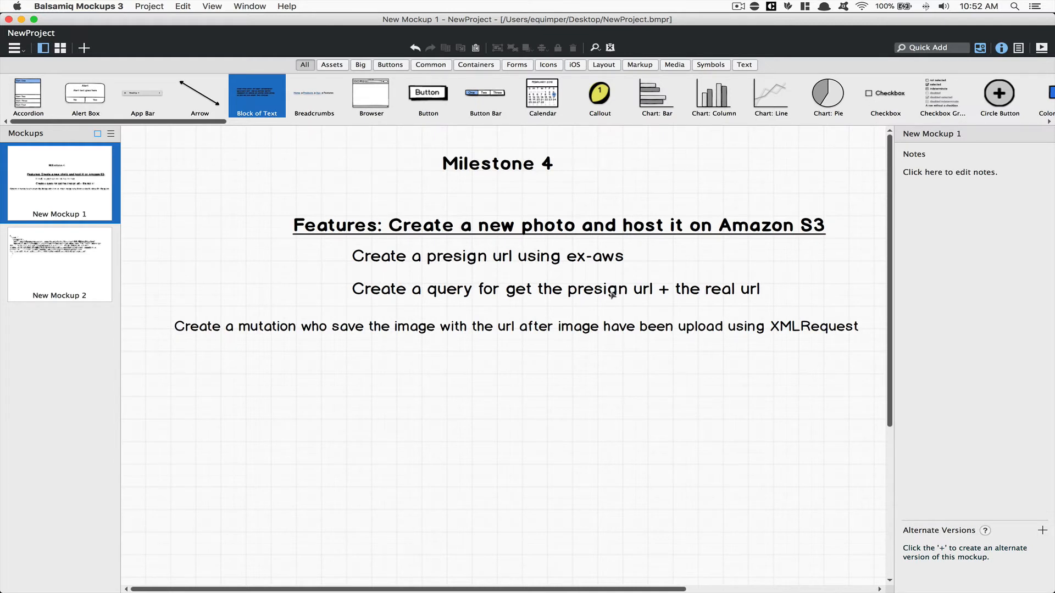
{"action": "mouse_move", "coordinate": [612, 295]}
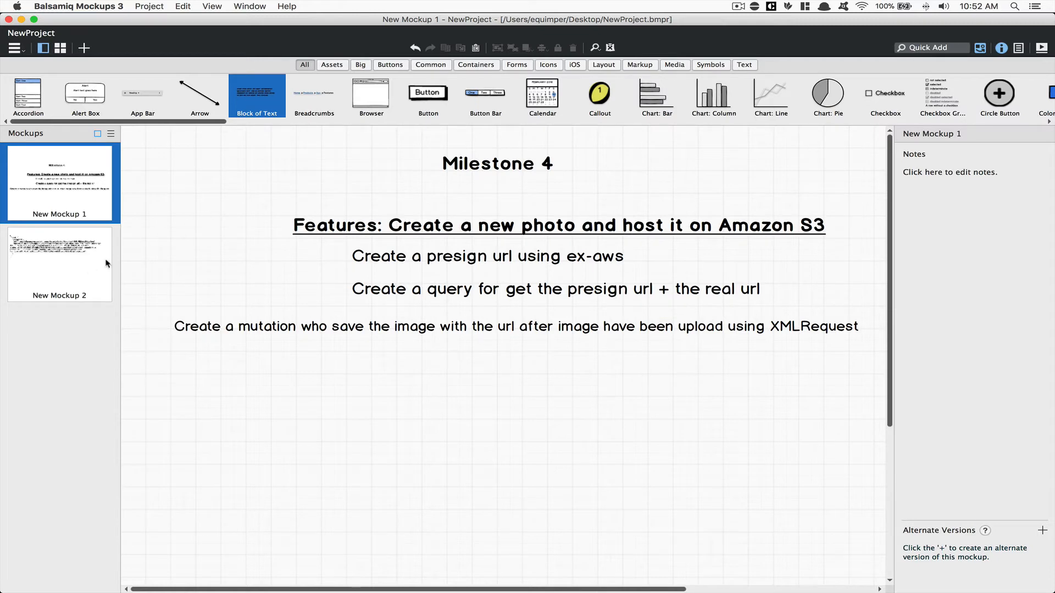
Open New Mockup 2 to view the sample presigned-URL JSON response
{"action": "left_click", "coordinate": [60, 265]}
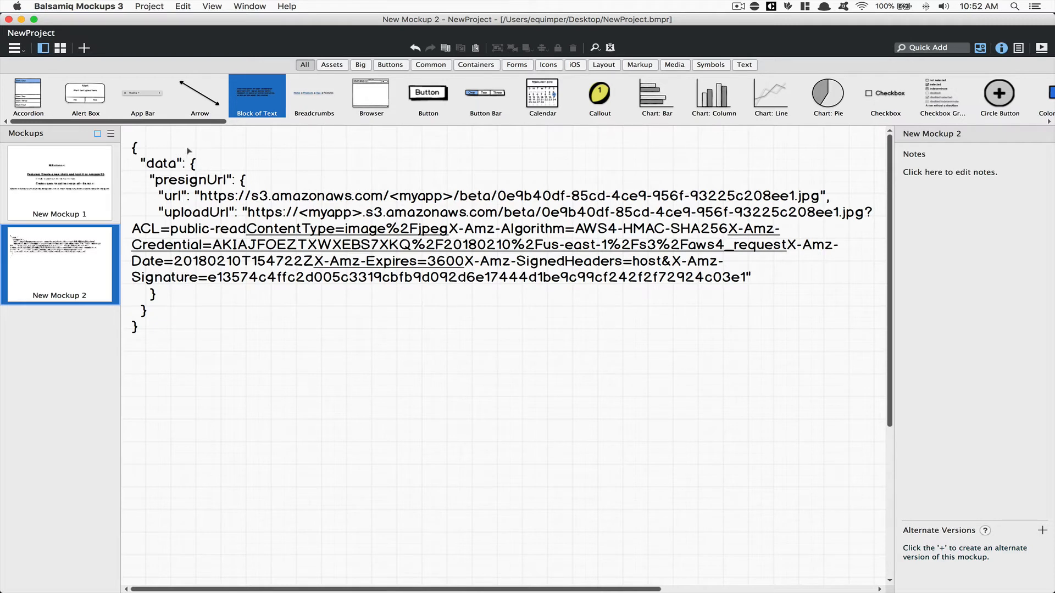
{"action": "mouse_move", "coordinate": [178, 288]}
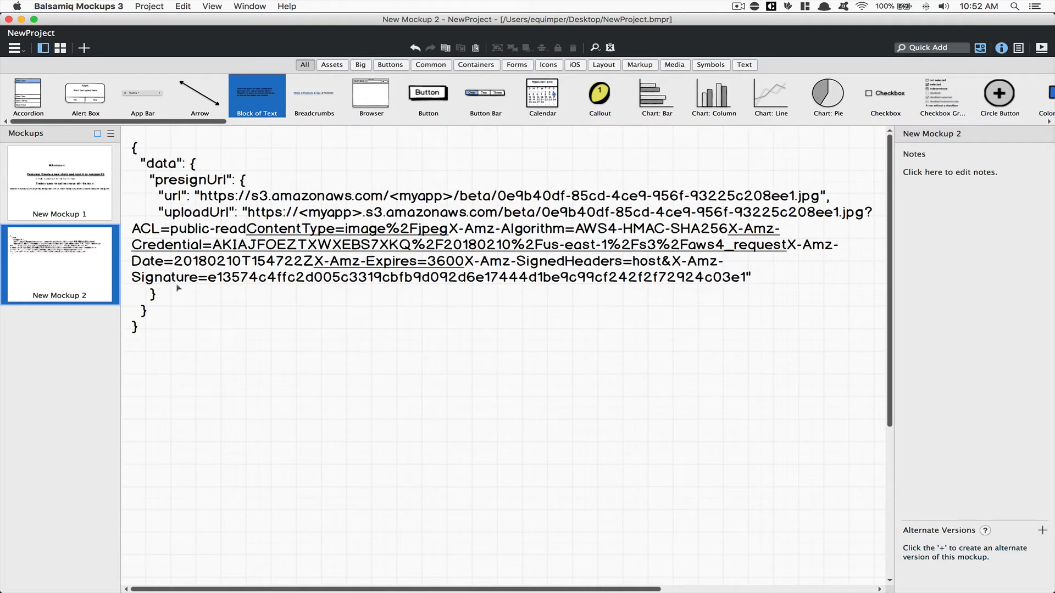
{"action": "mouse_move", "coordinate": [203, 181]}
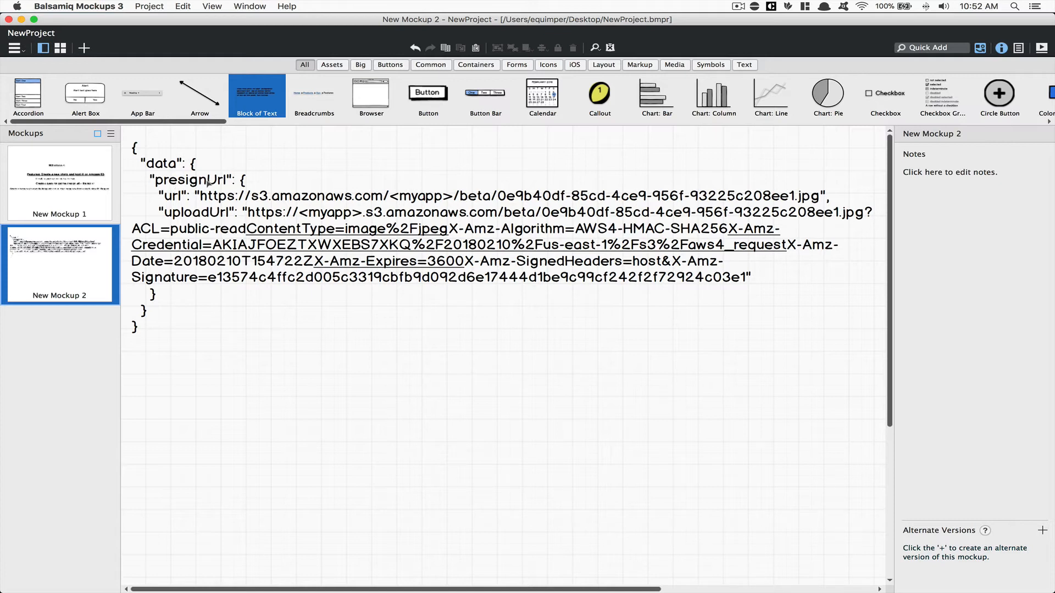
{"action": "mouse_move", "coordinate": [187, 212]}
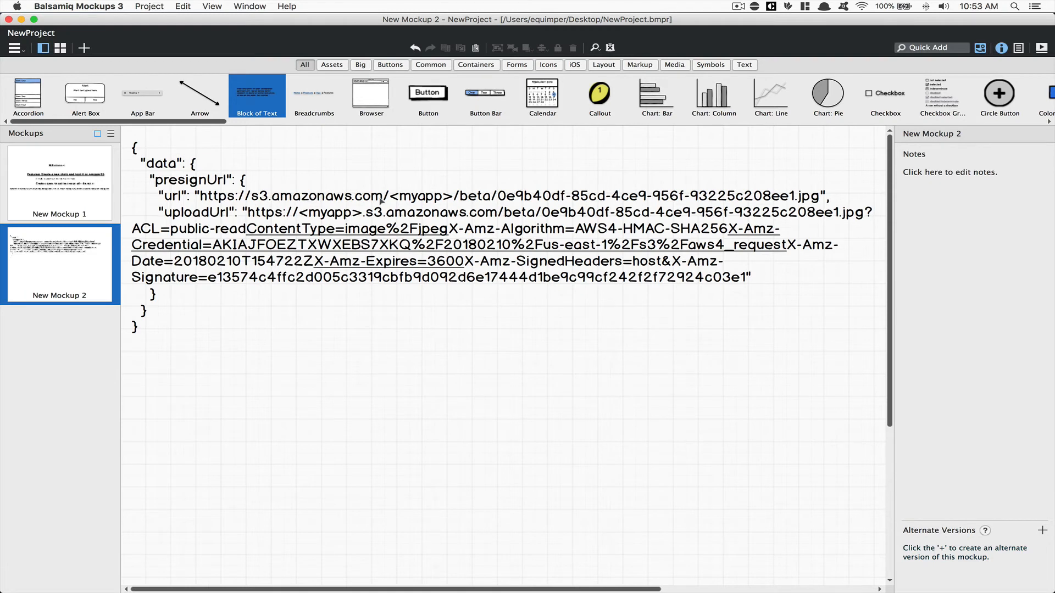
{"action": "mouse_move", "coordinate": [484, 191]}
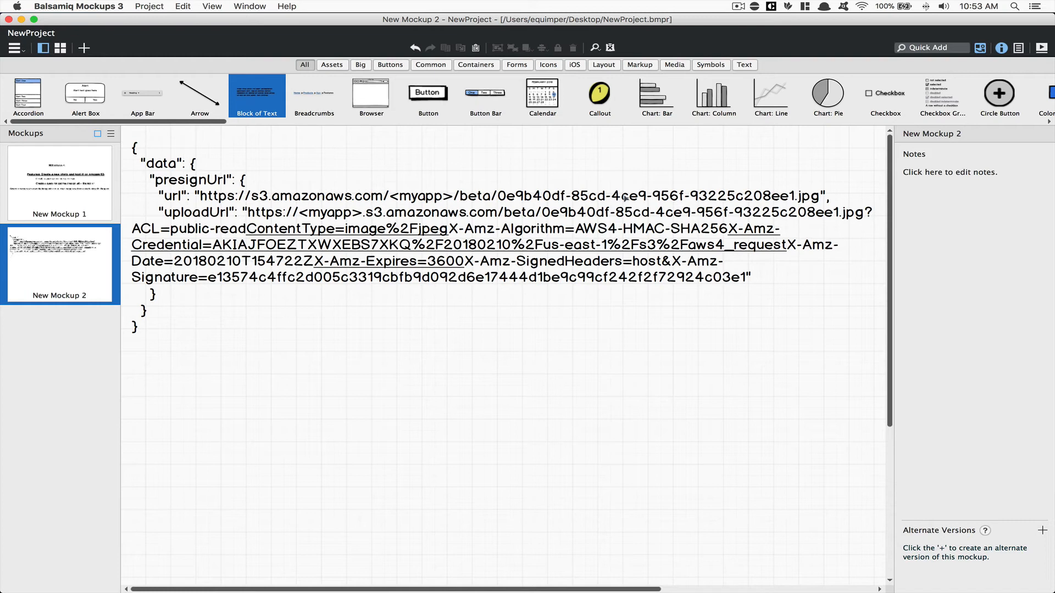
{"action": "mouse_move", "coordinate": [805, 200]}
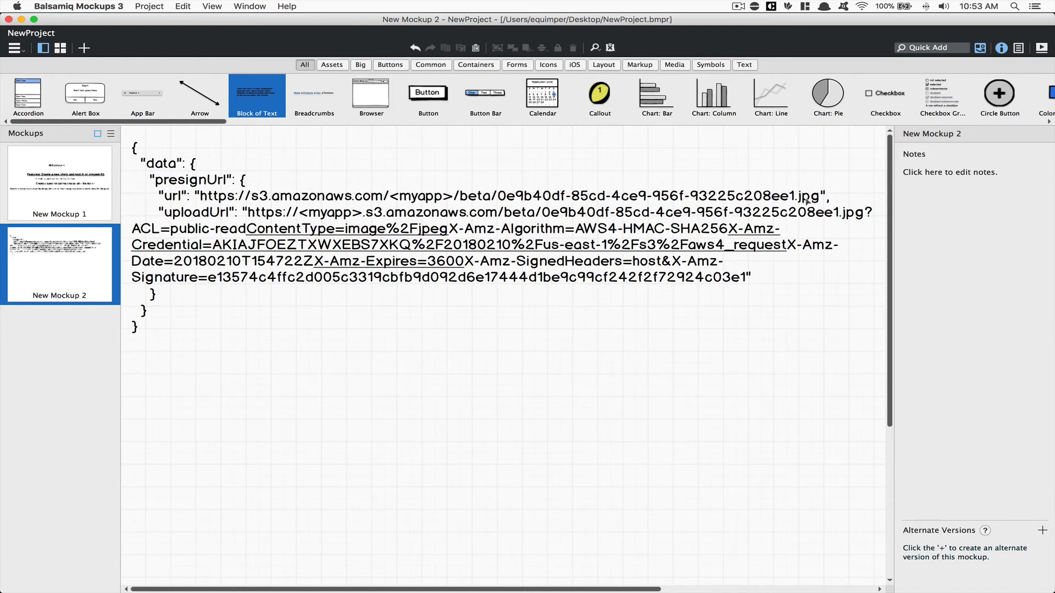
{"action": "mouse_move", "coordinate": [203, 220]}
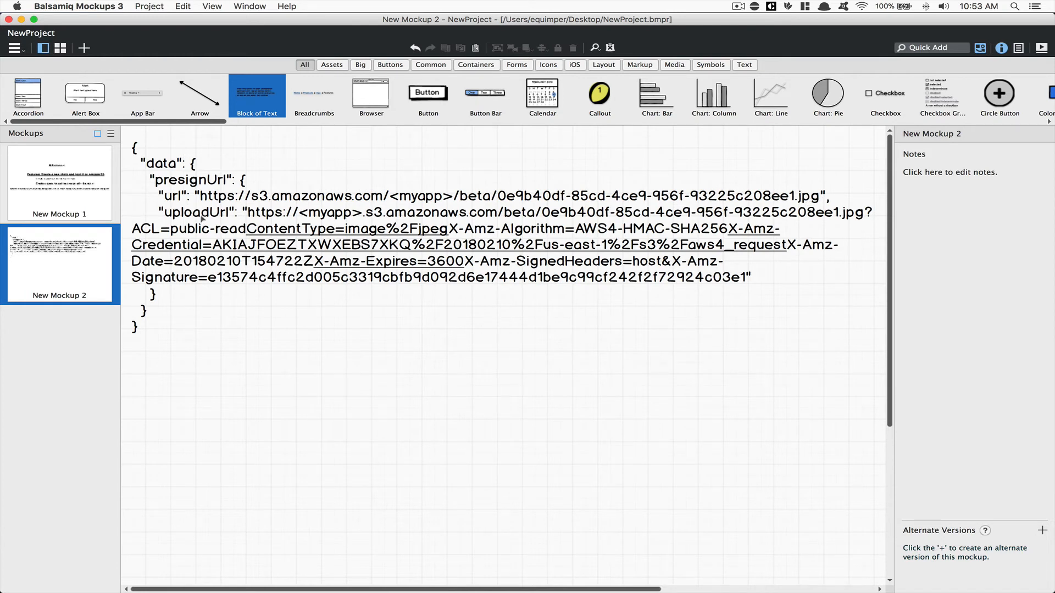
{"action": "mouse_move", "coordinate": [439, 266]}
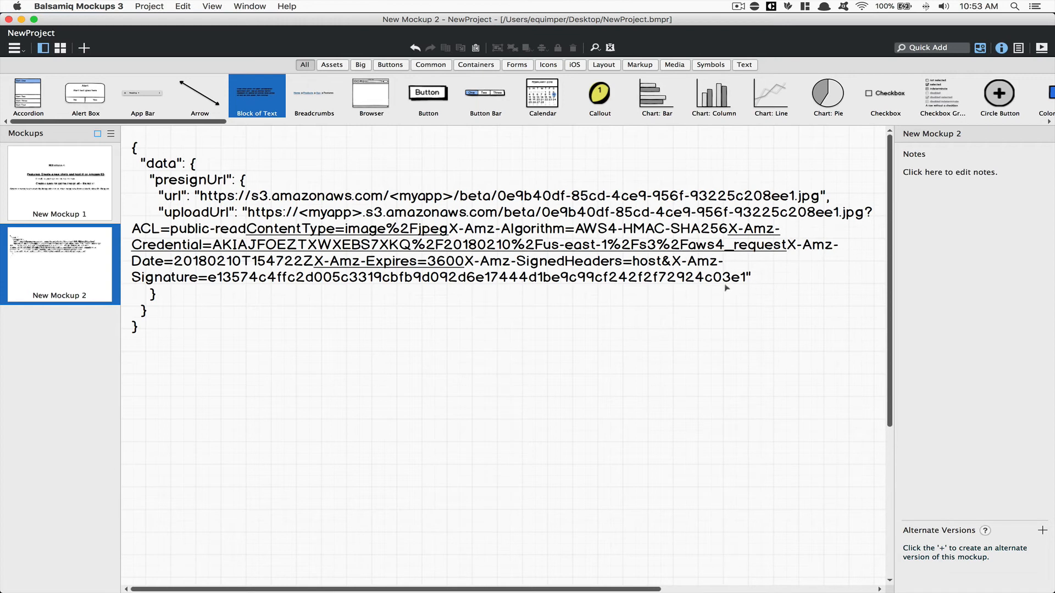
{"action": "mouse_move", "coordinate": [357, 318]}
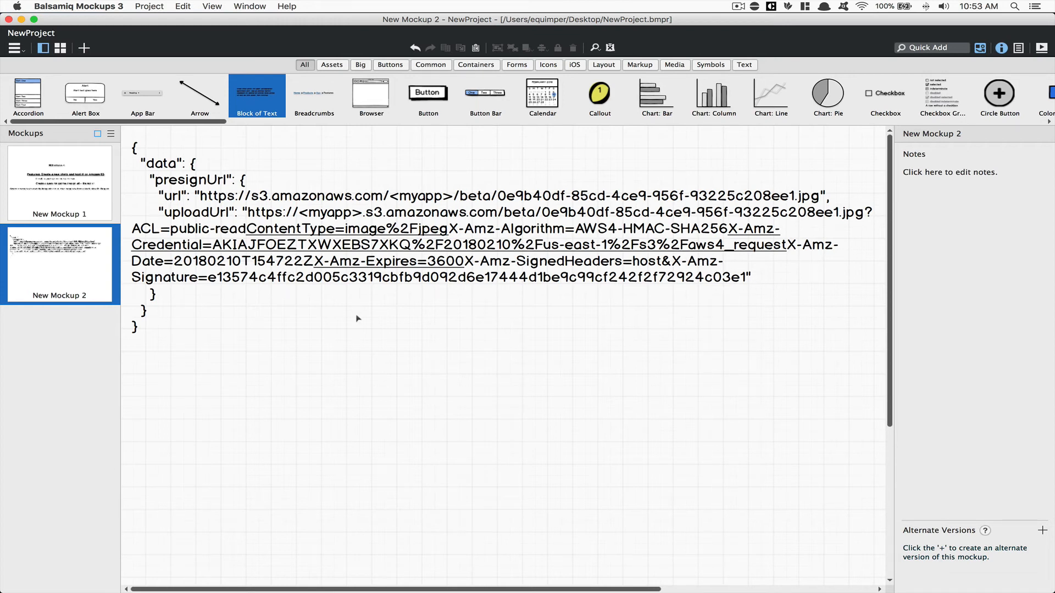
{"action": "mouse_move", "coordinate": [448, 256]}
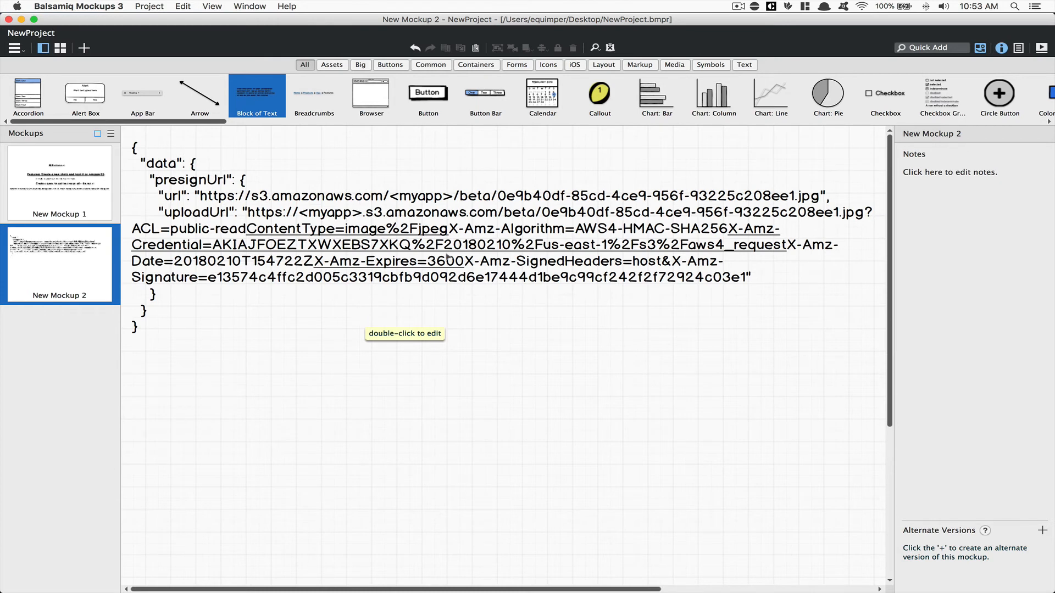
{"action": "mouse_move", "coordinate": [404, 322]}
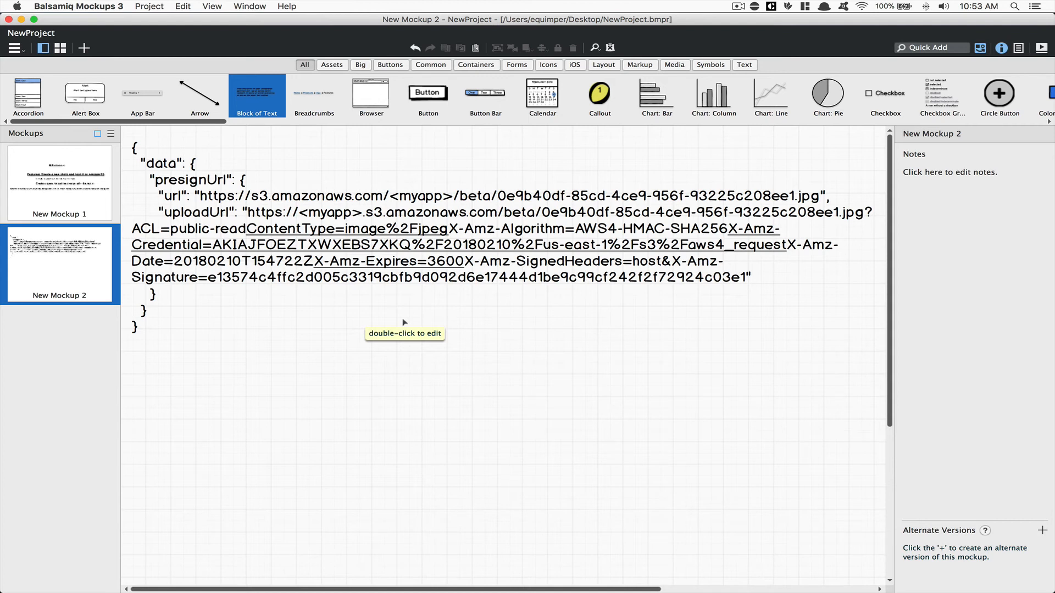
{"action": "mouse_move", "coordinate": [404, 323]}
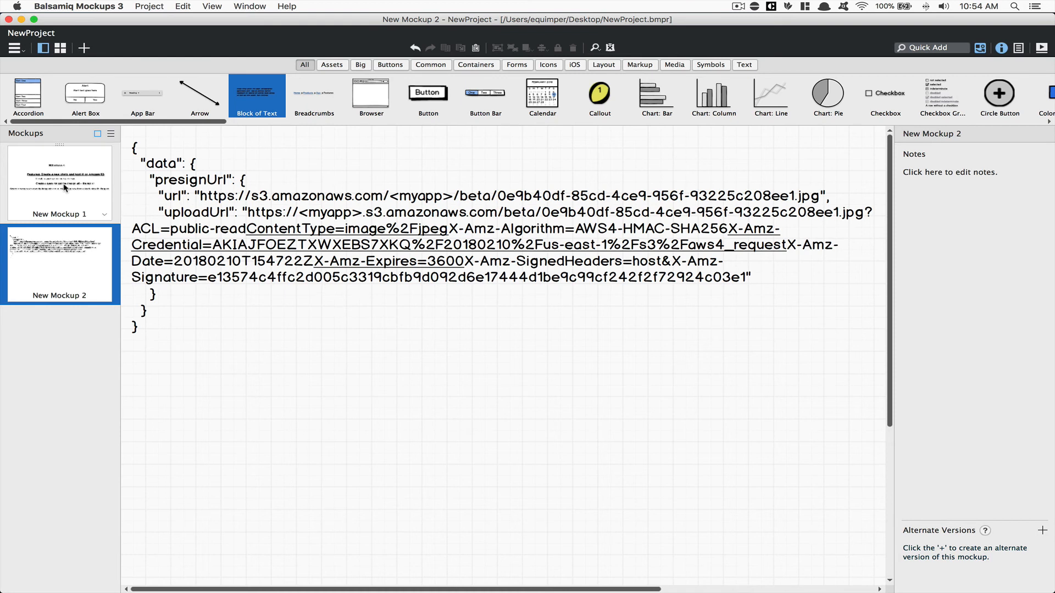
Reopen New Mockup 1, the Milestone 4 S3 feature list
{"action": "left_click", "coordinate": [60, 182]}
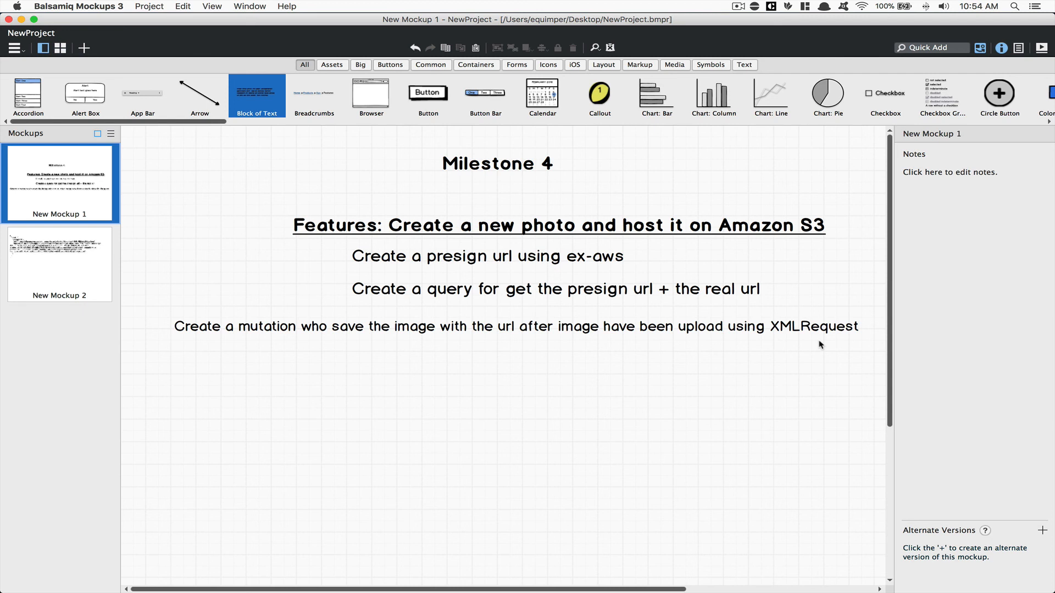
{"action": "mouse_move", "coordinate": [773, 334]}
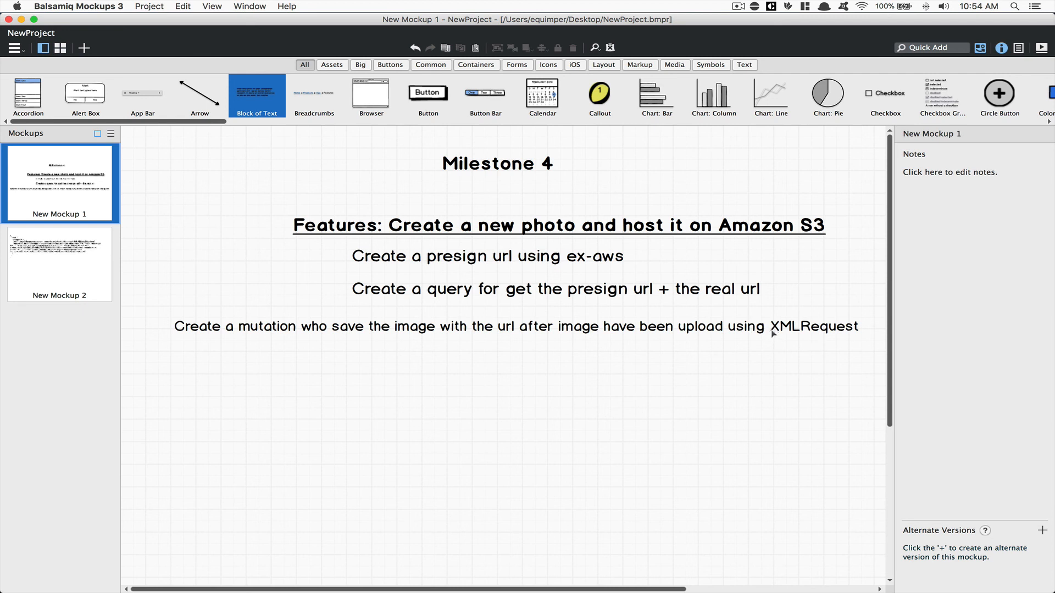
{"action": "mouse_move", "coordinate": [755, 334]}
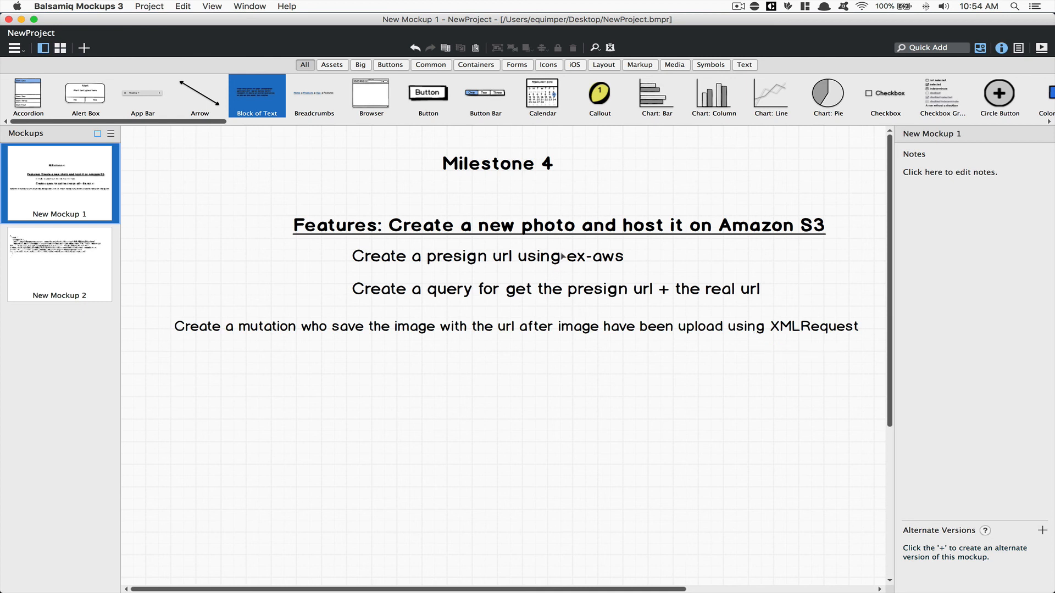
{"action": "mouse_move", "coordinate": [565, 242]}
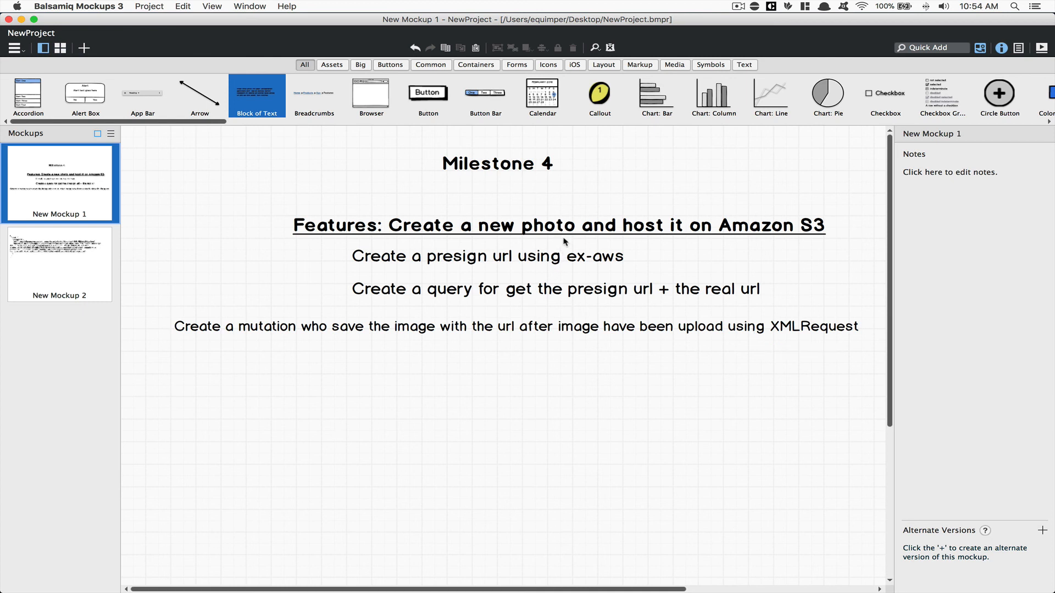